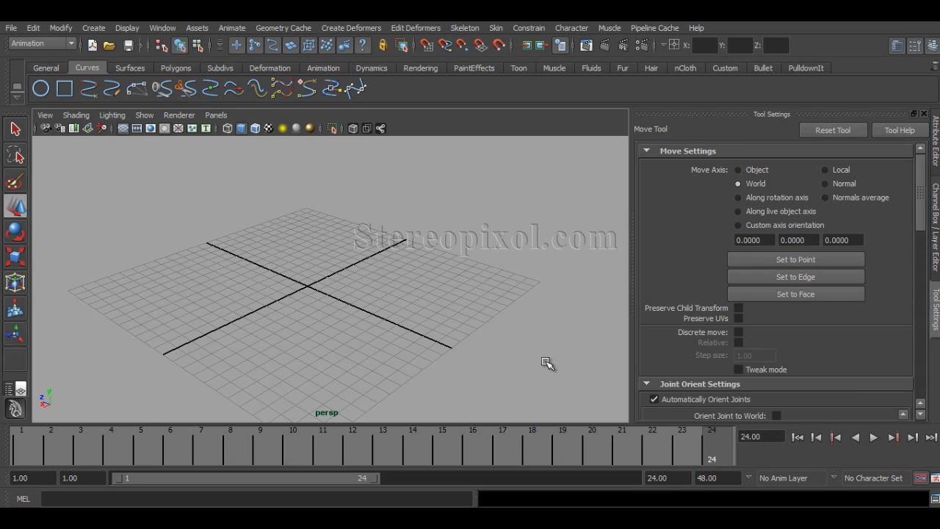
{"action": "mouse_move", "coordinate": [497, 278]}
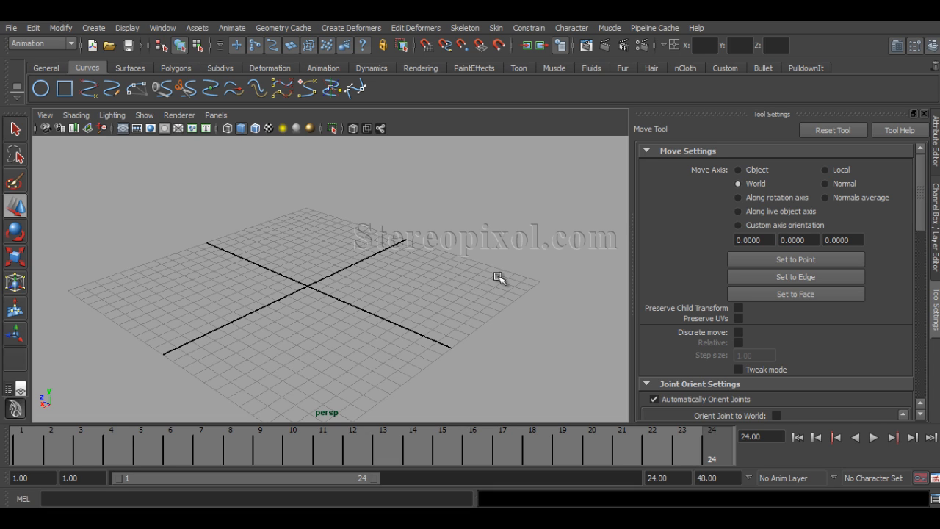
{"action": "mouse_move", "coordinate": [443, 265]}
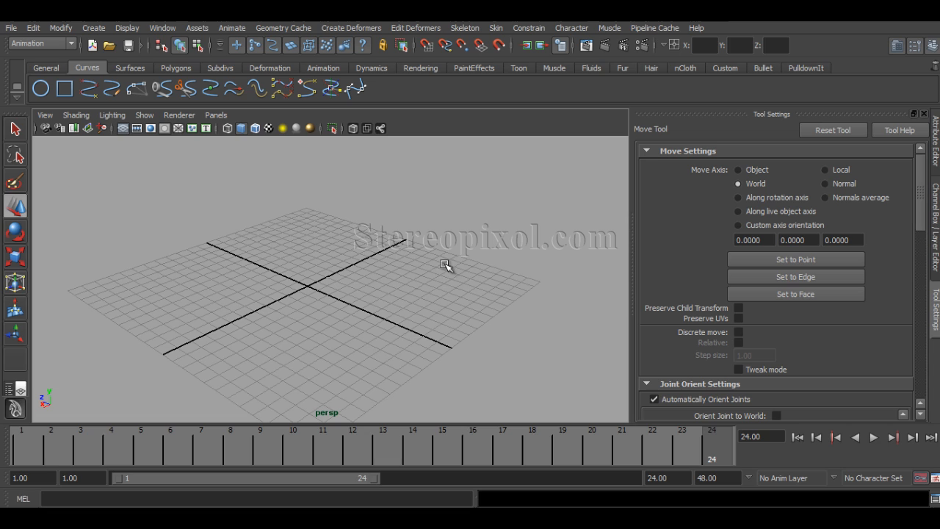
{"action": "mouse_move", "coordinate": [434, 275]}
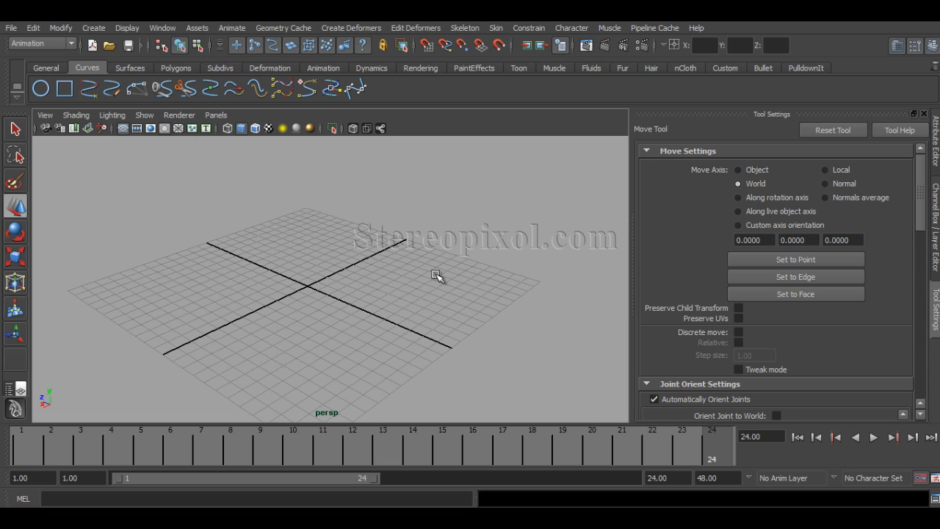
{"action": "mouse_move", "coordinate": [43, 108]}
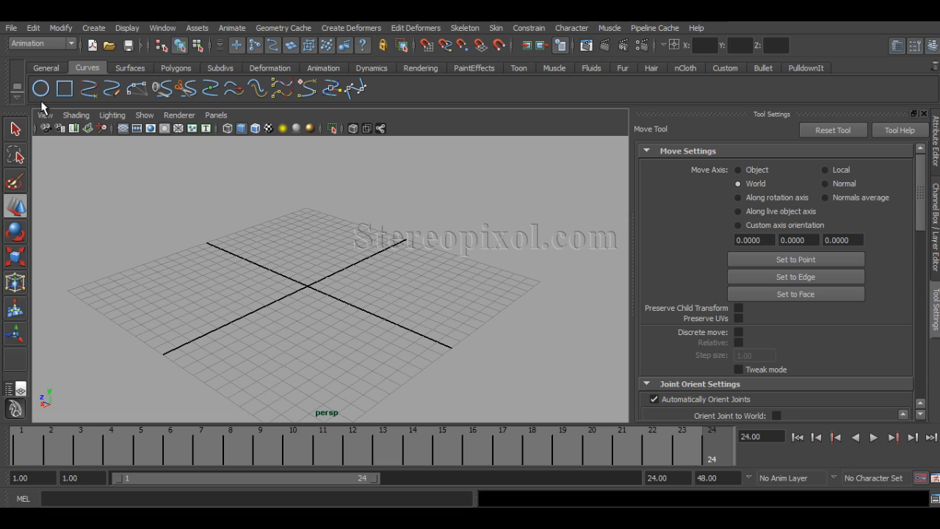
{"action": "mouse_move", "coordinate": [42, 95]}
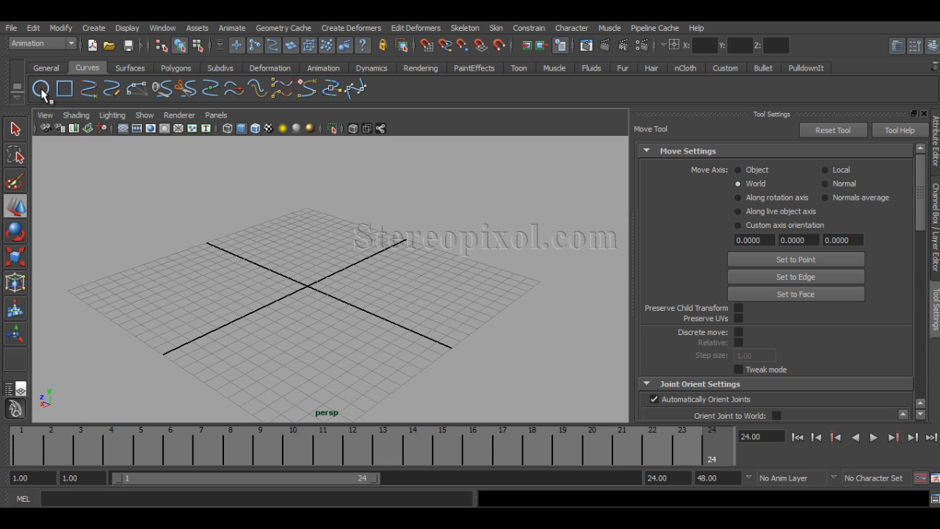
{"action": "mouse_move", "coordinate": [62, 90]}
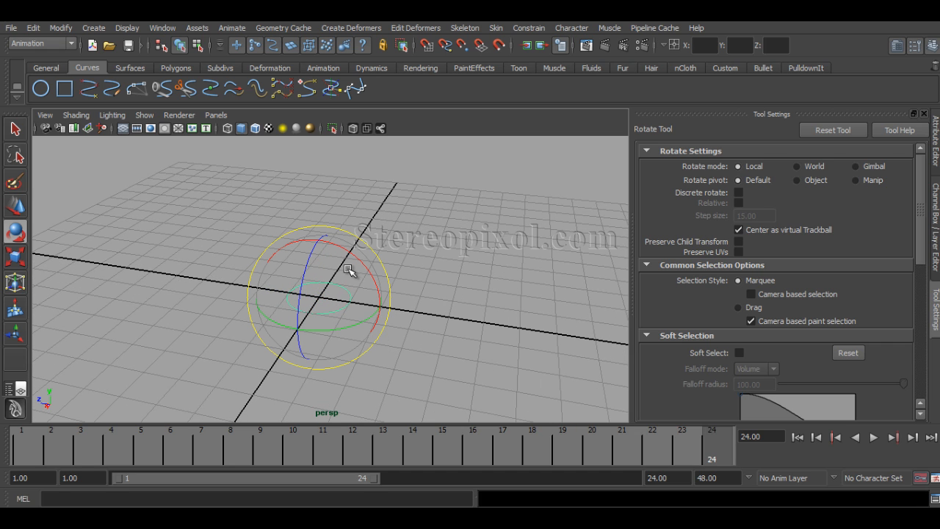
Step: Add a NURBS circle at the origin, rotated -90 on X and scaled to 0.225
{"action": "left_click", "coordinate": [732, 193]}
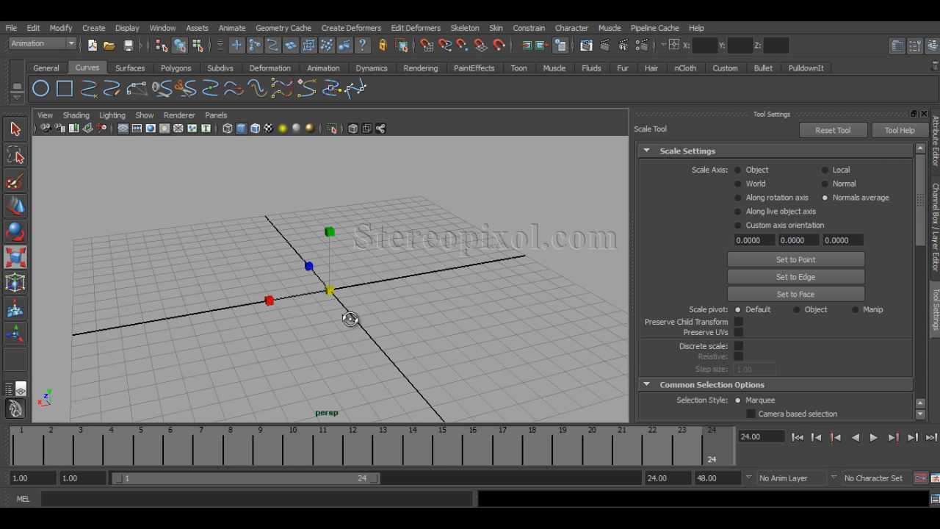
{"action": "left_click_drag", "start_coordinate": [351, 319], "coordinate": [366, 317]}
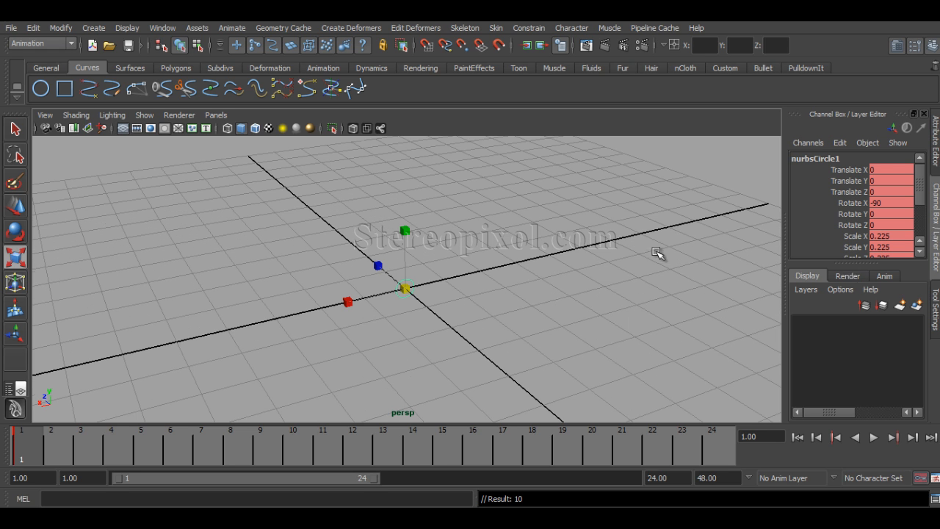
{"action": "mouse_move", "coordinate": [820, 242]}
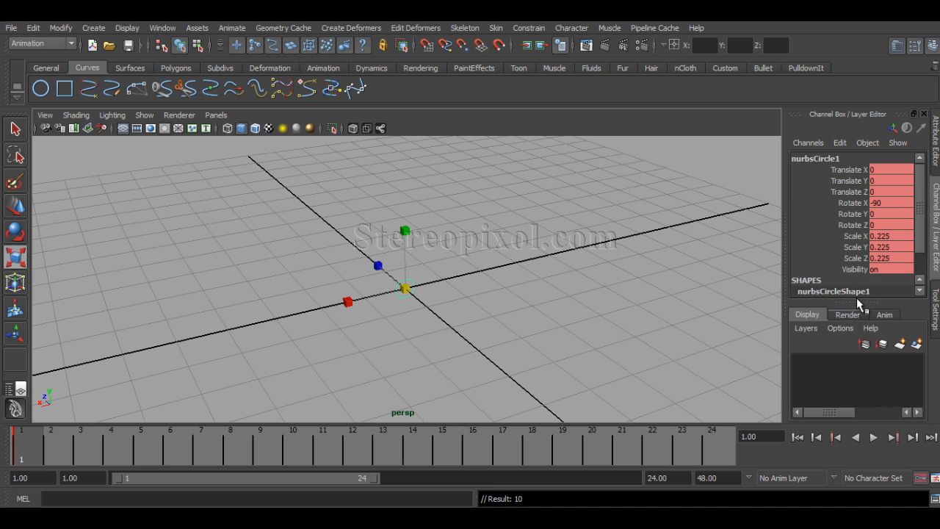
{"action": "mouse_move", "coordinate": [824, 234]}
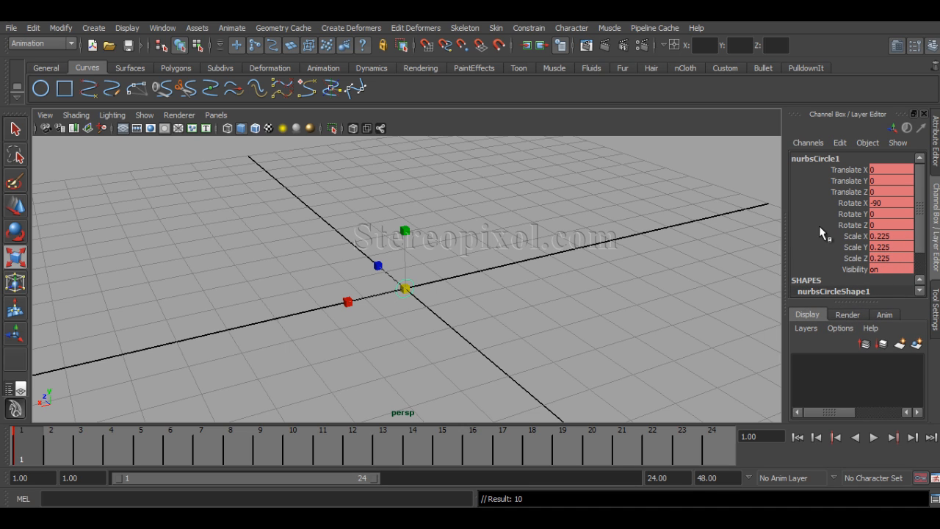
{"action": "mouse_move", "coordinate": [840, 198]}
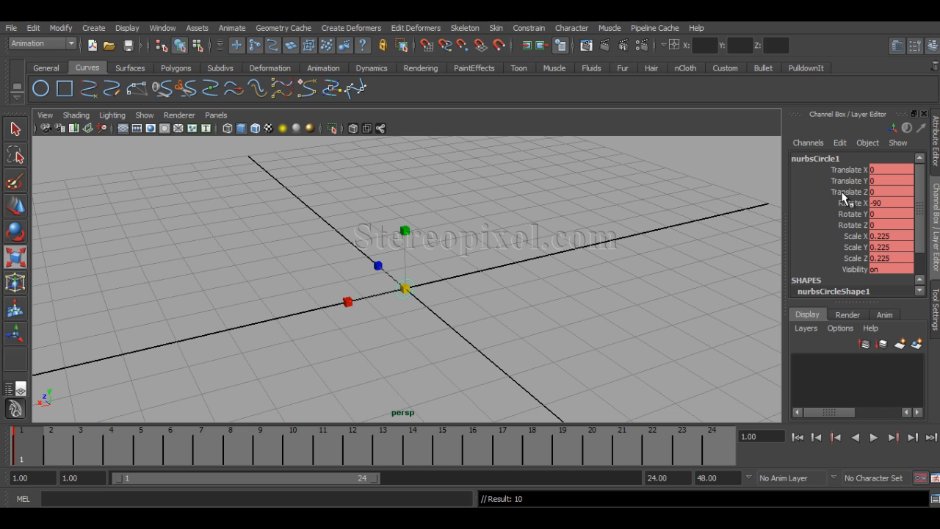
{"action": "mouse_move", "coordinate": [420, 306]}
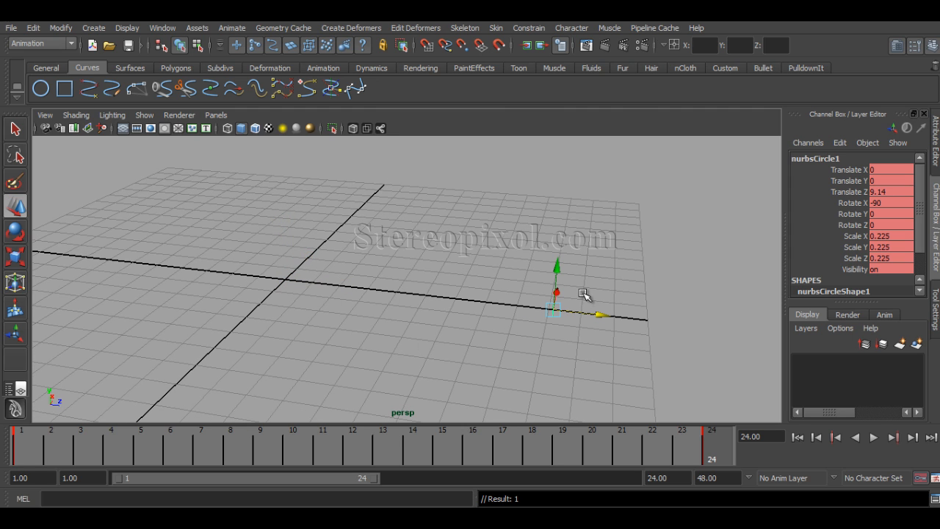
{"action": "mouse_move", "coordinate": [542, 307]}
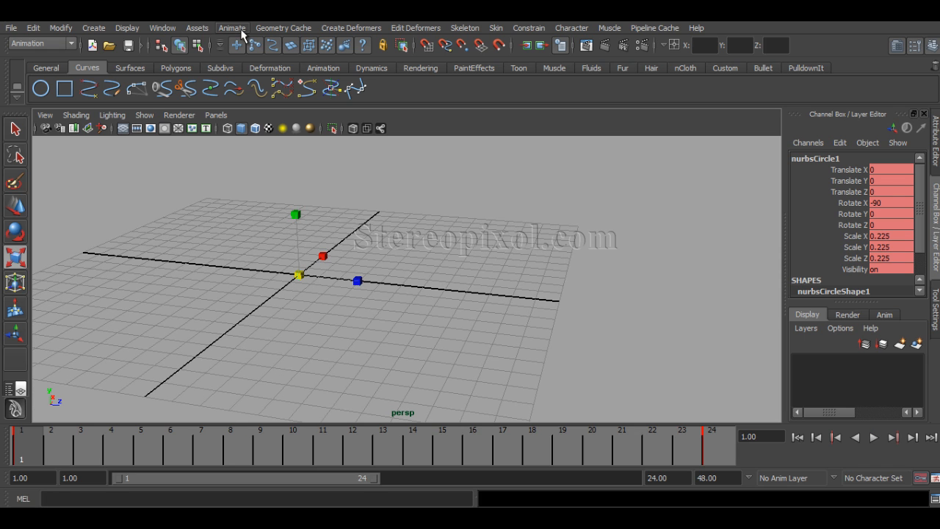
Step: Open the Animated Sweep options from the Animate menu and set Time range to Time Slider
{"action": "left_click", "coordinate": [232, 28]}
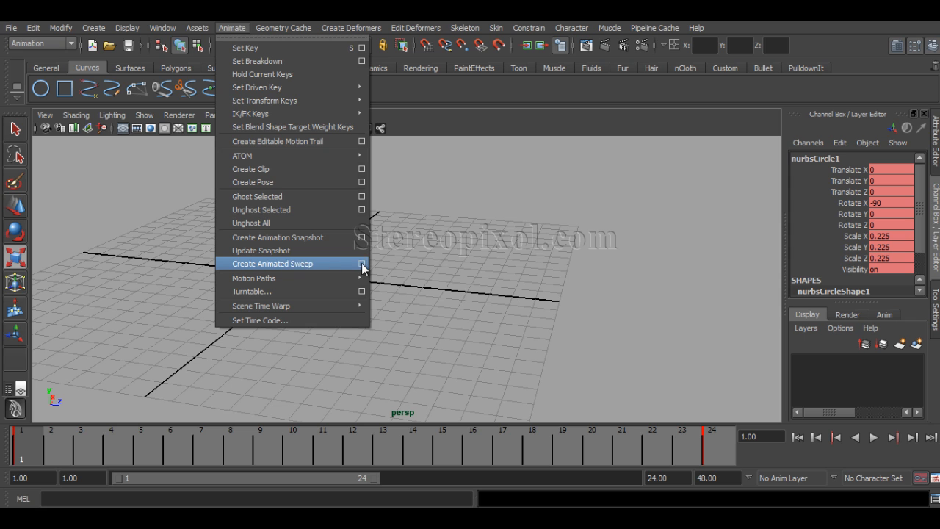
{"action": "left_click", "coordinate": [361, 264]}
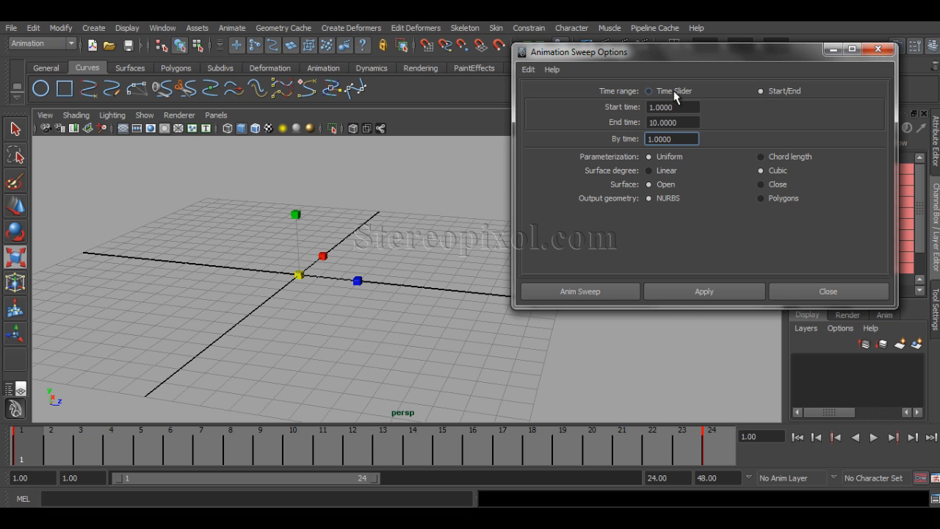
{"action": "left_click", "coordinate": [649, 90]}
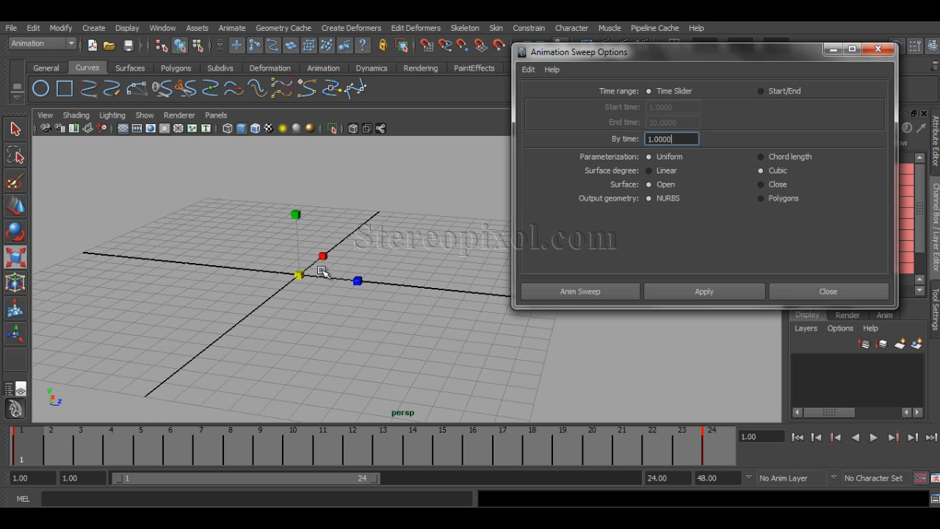
{"action": "mouse_move", "coordinate": [300, 284]}
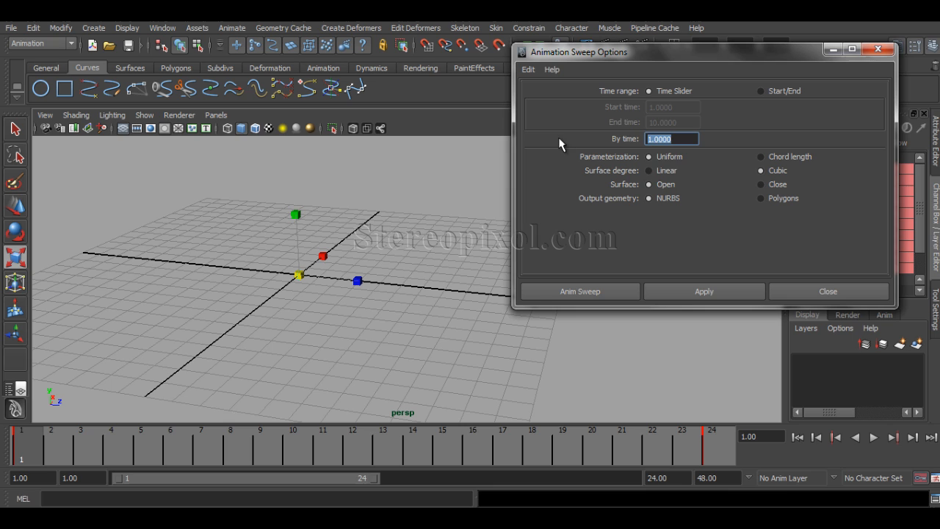
{"action": "mouse_move", "coordinate": [662, 256]}
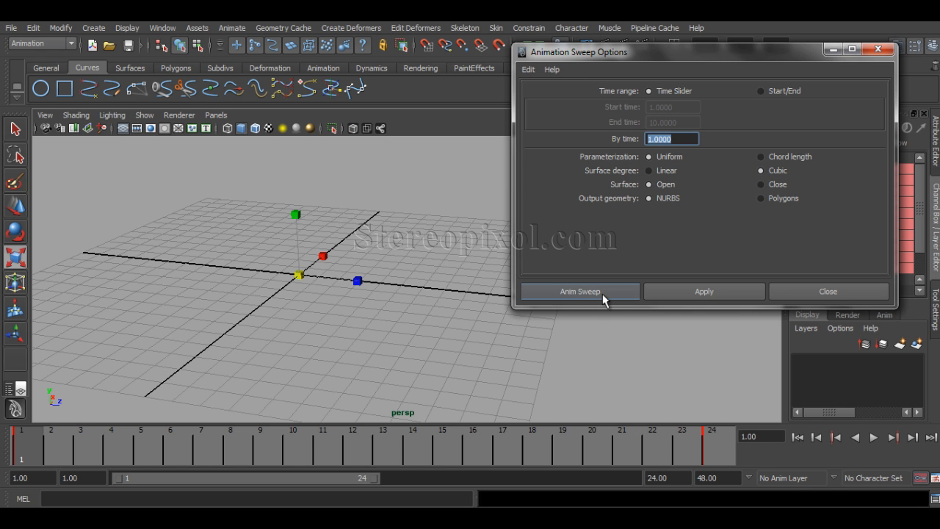
Step: Select the cone-shaped swept surface and undo it, leaving only nurbsCircle1
{"action": "left_click", "coordinate": [579, 291]}
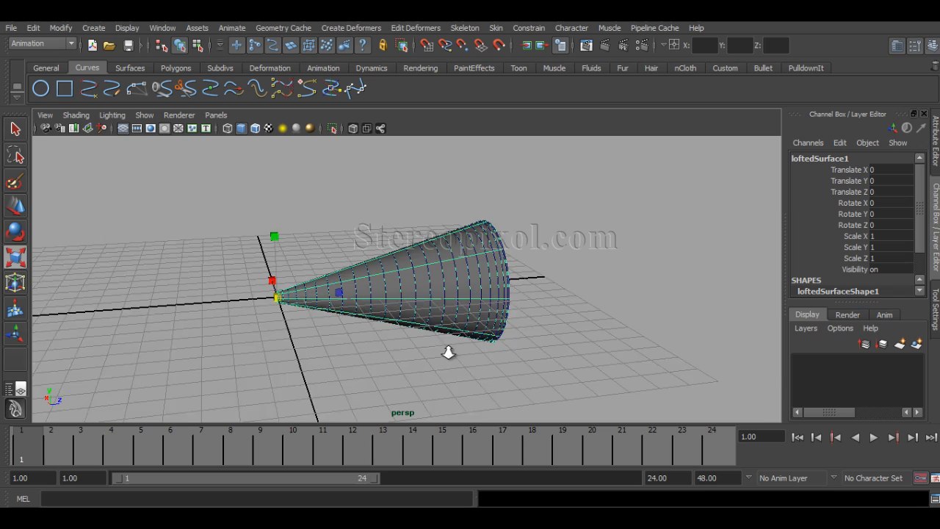
{"action": "left_click", "coordinate": [515, 278]}
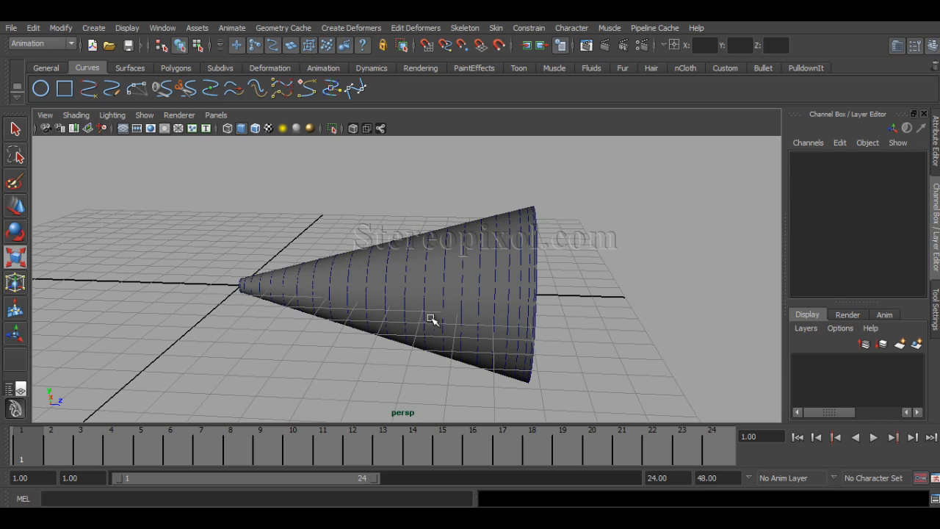
{"action": "left_click", "coordinate": [432, 319]}
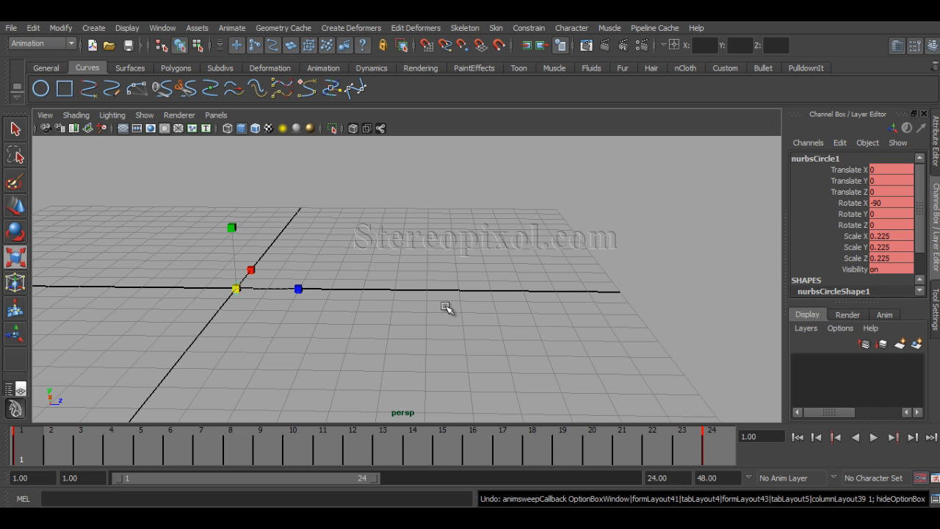
Step: Move nurbsCircle1 along X to about -1.017 from a perspective angle
{"action": "left_click_drag", "start_coordinate": [448, 309], "coordinate": [328, 331]}
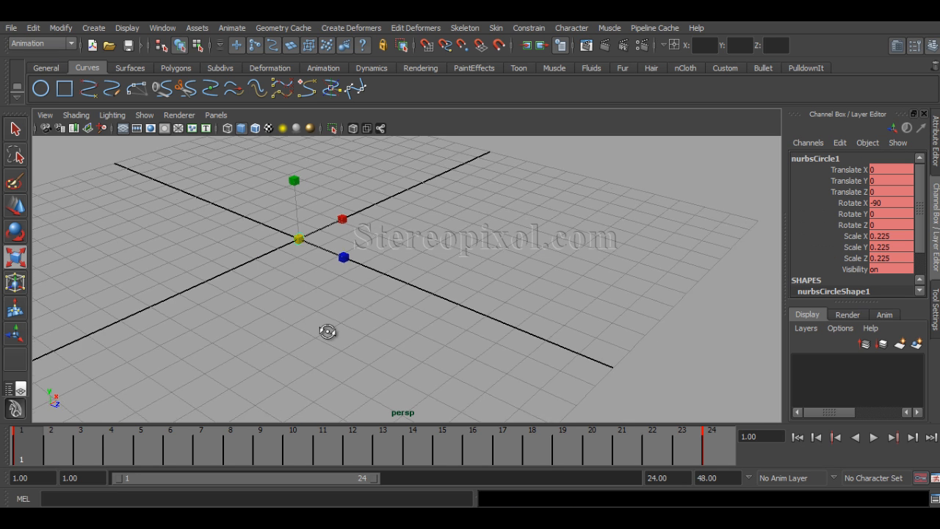
{"action": "left_click_drag", "start_coordinate": [328, 331], "coordinate": [401, 341]}
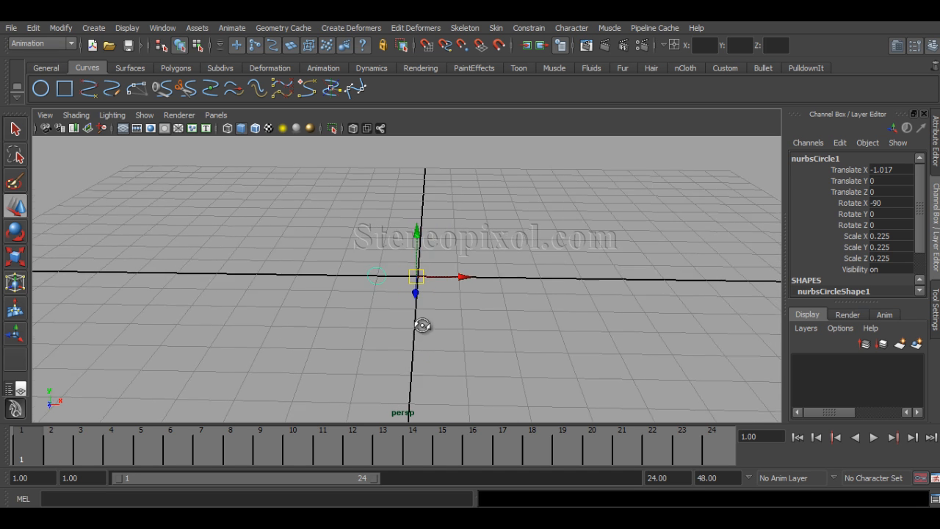
{"action": "left_click_drag", "start_coordinate": [422, 325], "coordinate": [511, 334]}
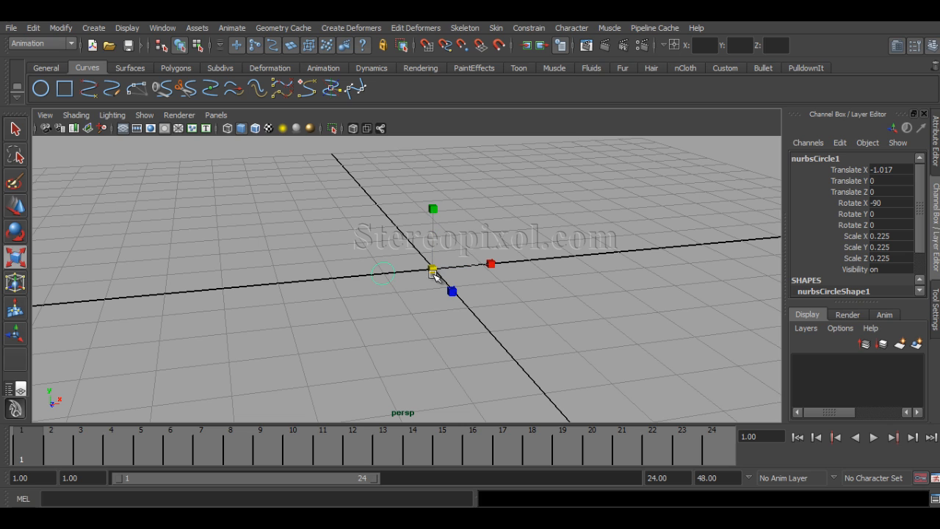
{"action": "left_click_drag", "start_coordinate": [433, 270], "coordinate": [417, 281]}
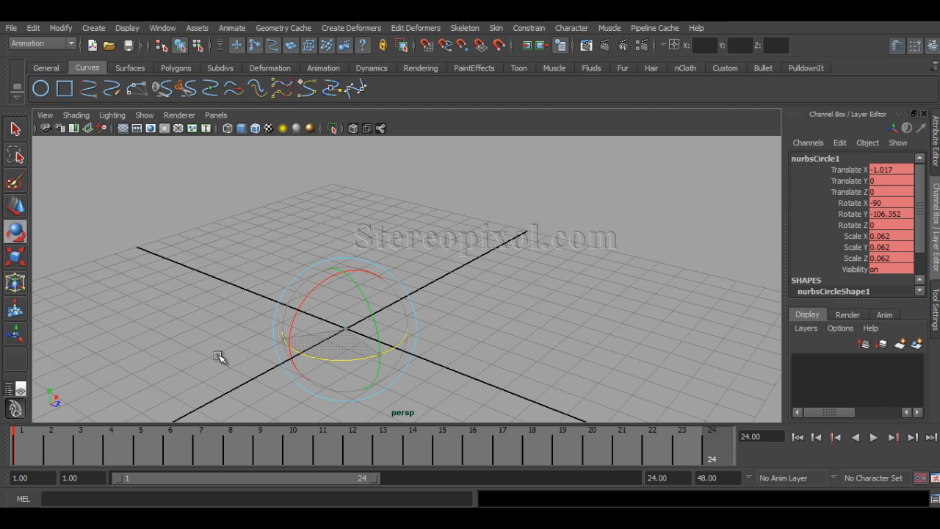
Step: At frame 24, key the circle at Y rotation -456.962, scale 4.361 and height 12.996
{"action": "left_click_drag", "start_coordinate": [220, 356], "coordinate": [257, 359]}
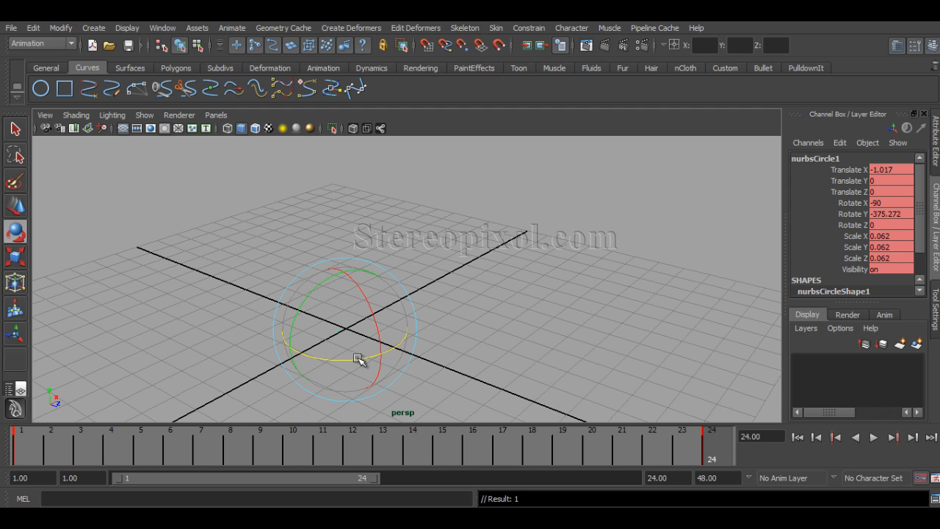
{"action": "left_click_drag", "start_coordinate": [356, 360], "coordinate": [576, 418]}
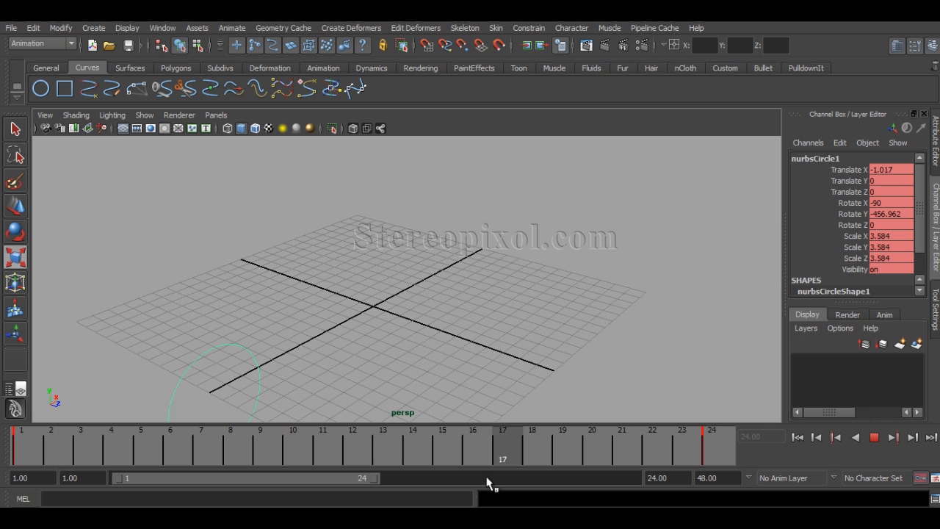
{"action": "left_click", "coordinate": [169, 442]}
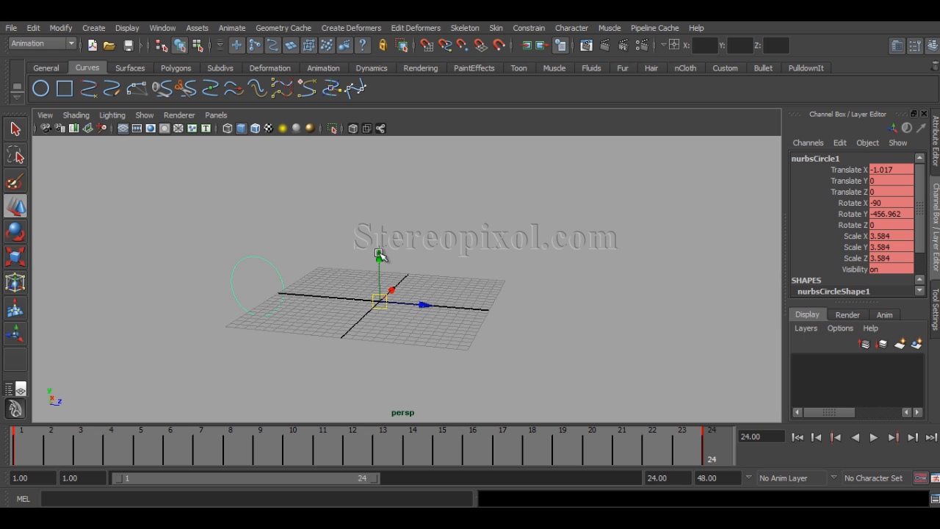
{"action": "left_click_drag", "start_coordinate": [380, 300], "coordinate": [378, 178]}
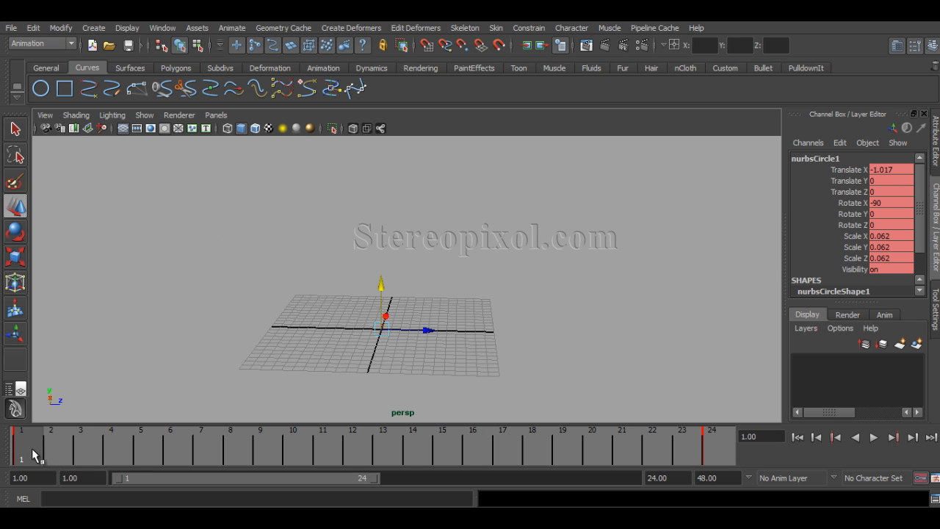
{"action": "left_click", "coordinate": [873, 442]}
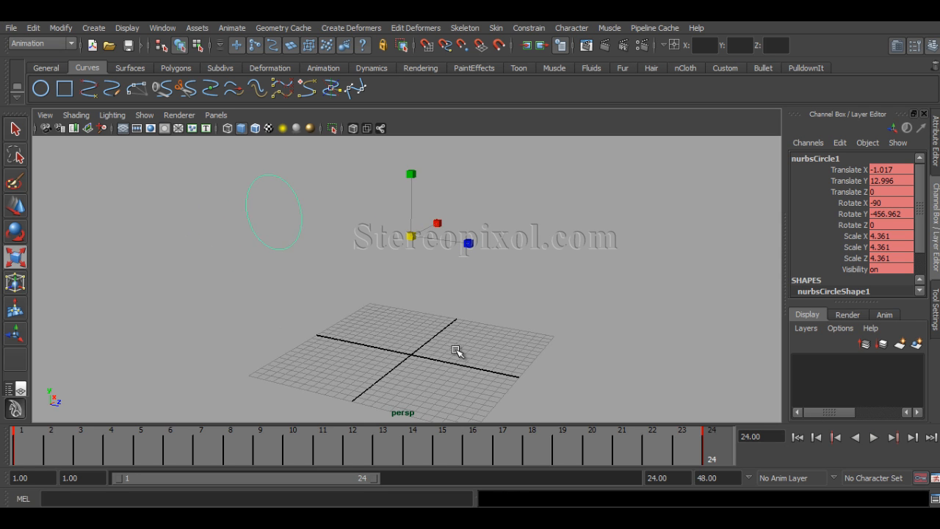
Step: Run Animate > Create Animated Sweep on the circle to build the horn tube over frames 1–24
{"action": "left_click", "coordinate": [232, 28]}
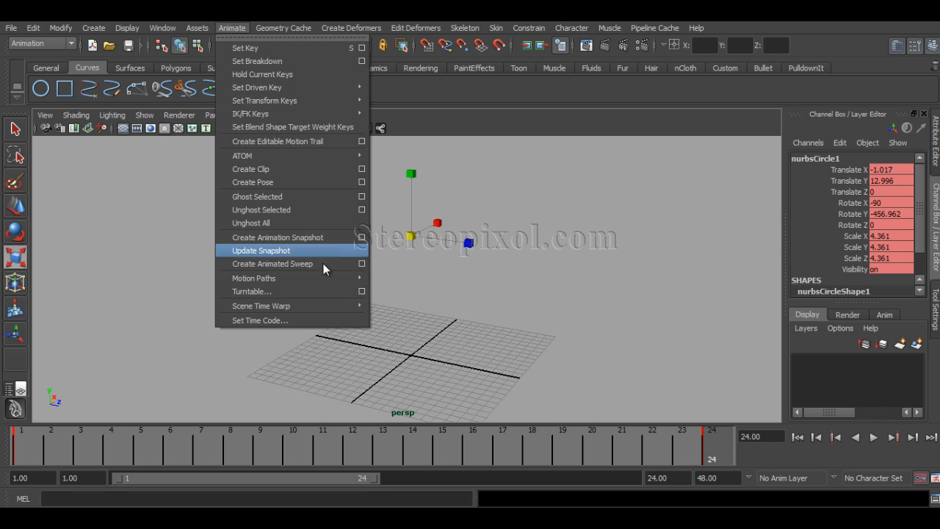
{"action": "left_click", "coordinate": [361, 264]}
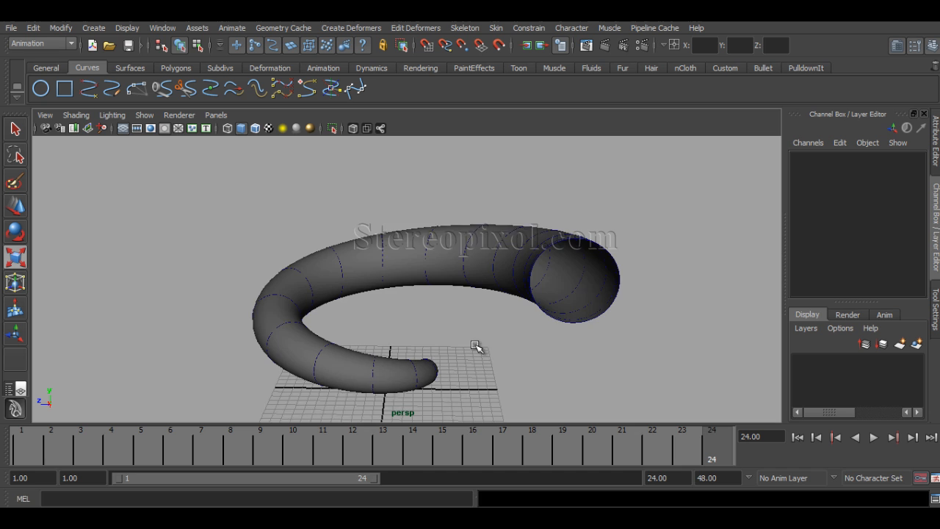
{"action": "left_click_drag", "start_coordinate": [476, 345], "coordinate": [616, 333]}
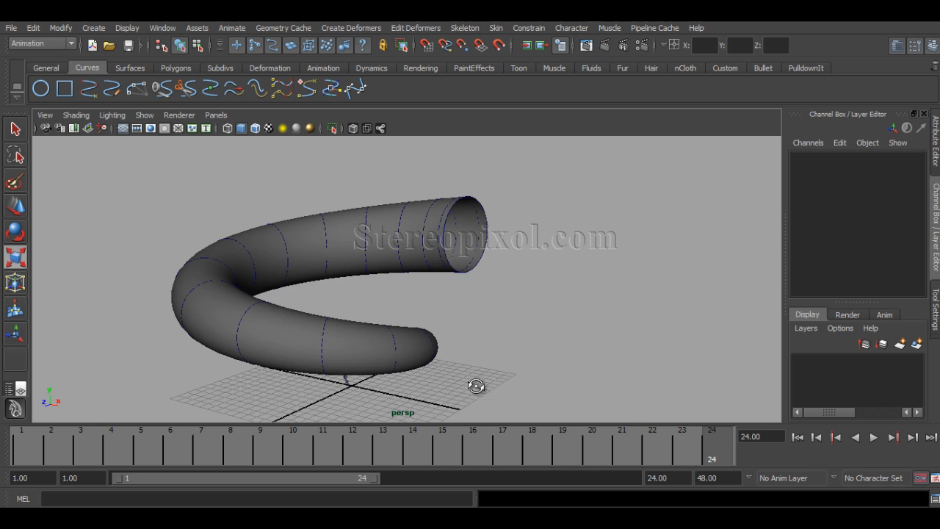
{"action": "left_click_drag", "start_coordinate": [476, 386], "coordinate": [581, 375]}
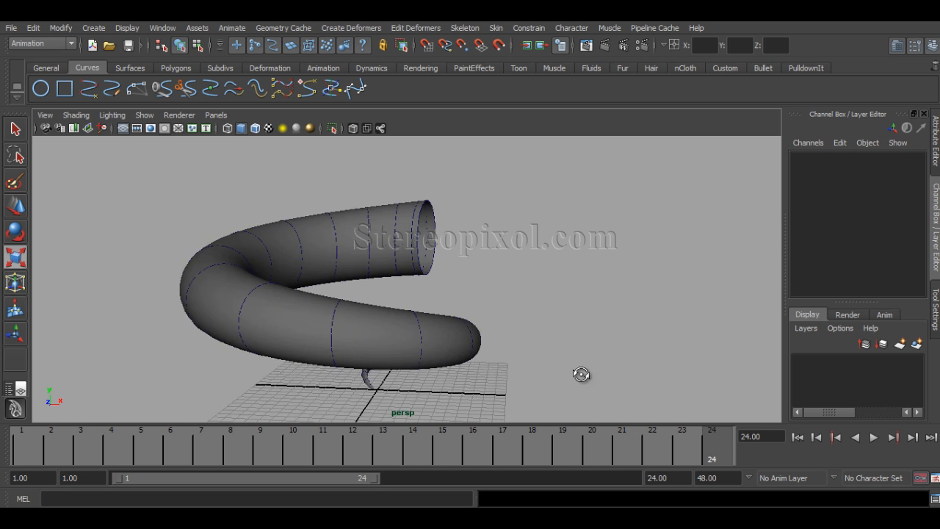
{"action": "left_click_drag", "start_coordinate": [580, 374], "coordinate": [476, 367]}
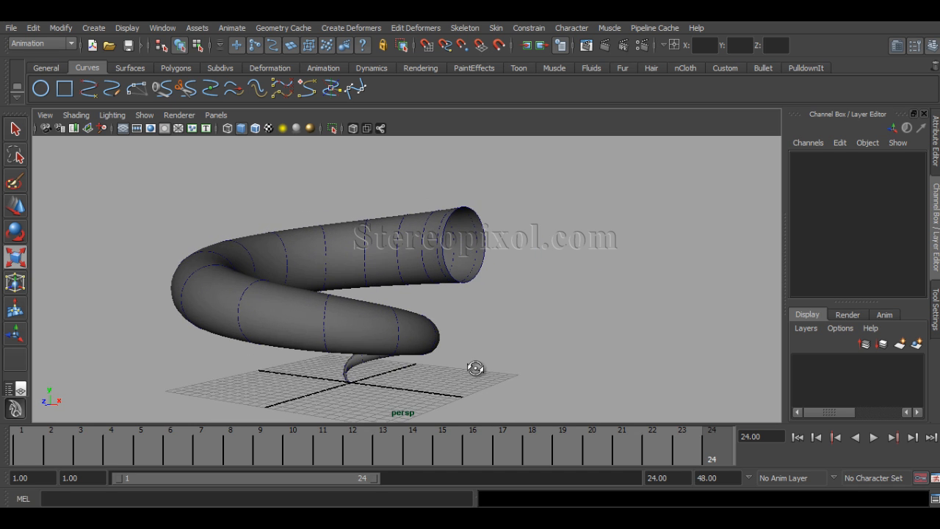
{"action": "left_click_drag", "start_coordinate": [476, 367], "coordinate": [458, 375]}
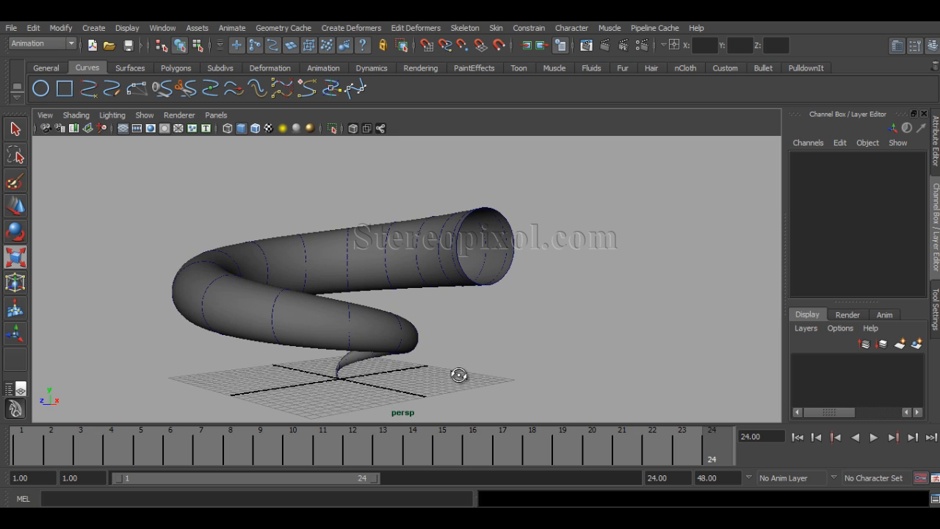